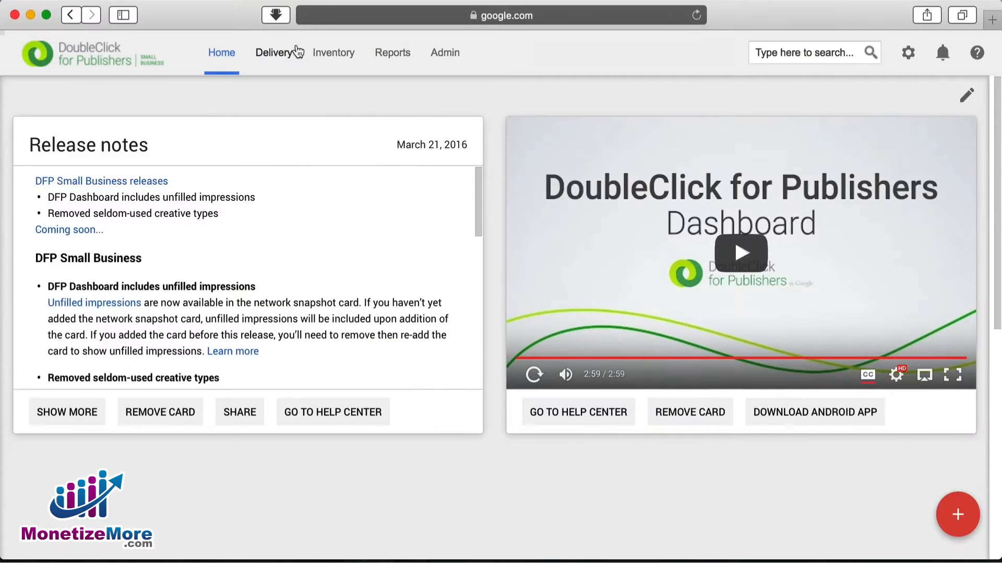
- Go to the Inventory section to begin a new ad unit
{"action": "left_click", "coordinate": [333, 52]}
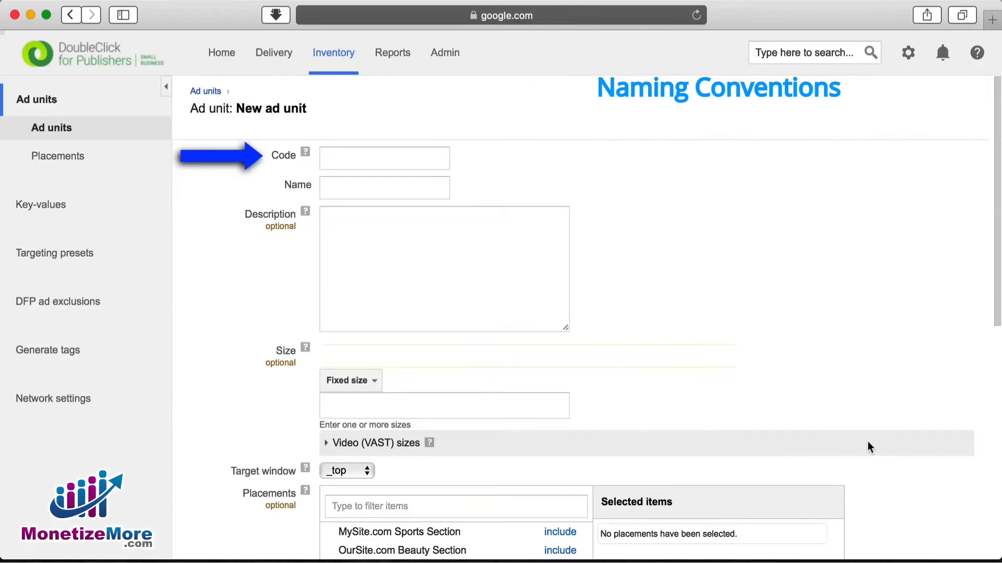
- Enter 'sport_side_atf_300x600' as the ad unit code, auto-filling the name
{"action": "left_click", "coordinate": [384, 157]}
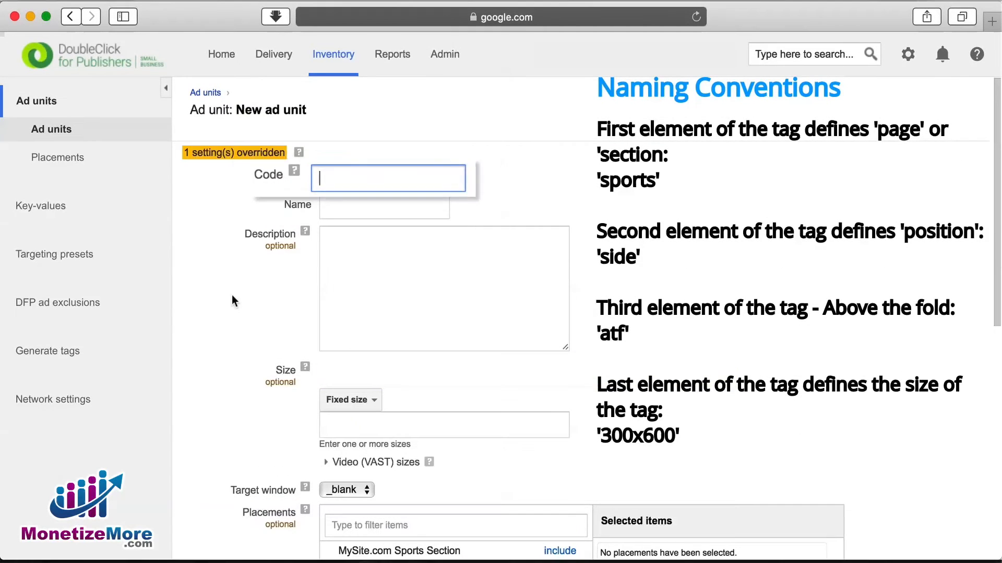
{"action": "type", "text": "sport_side"}
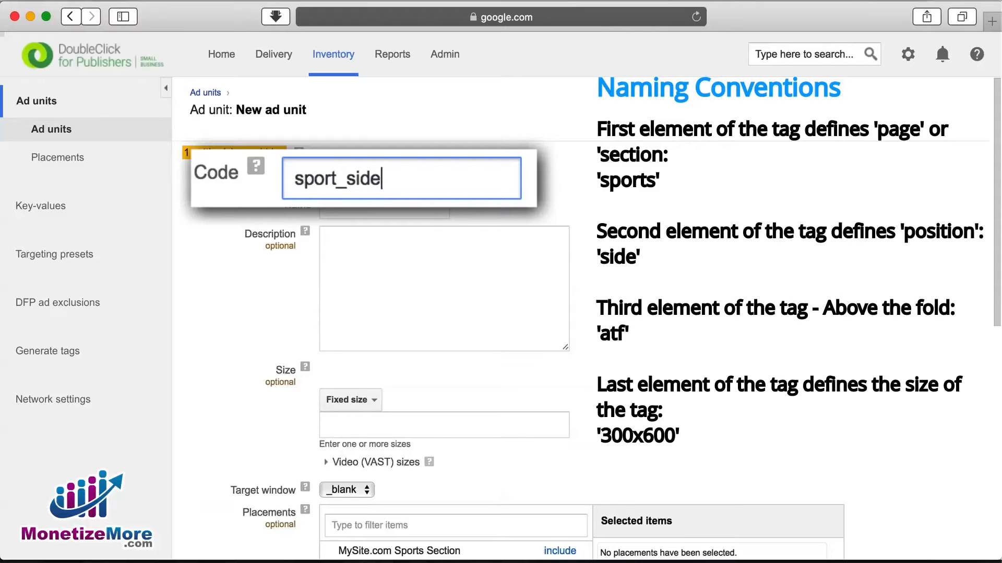
{"action": "type", "text": "_a"}
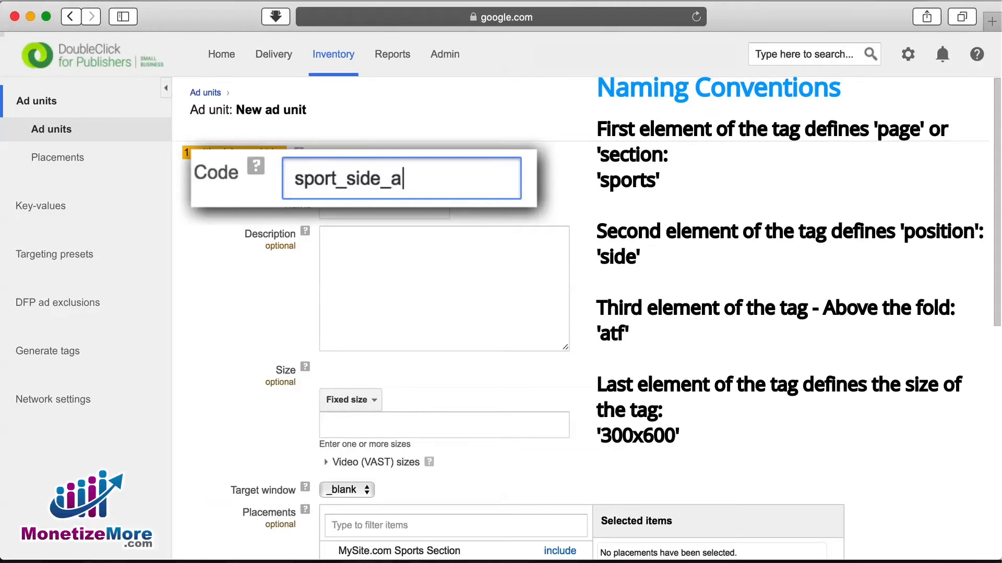
{"action": "type", "text": "tf"}
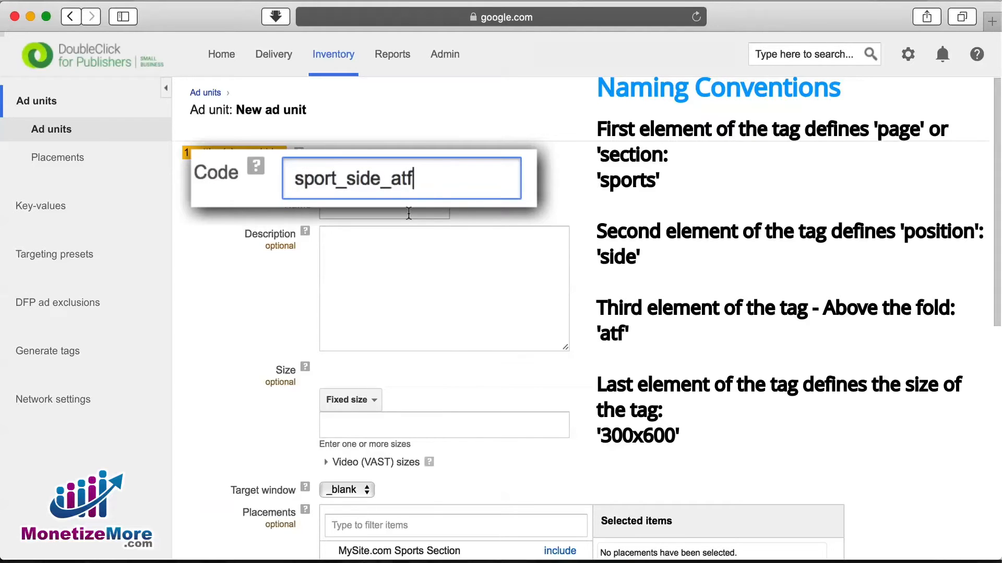
{"action": "type", "text": "_3"}
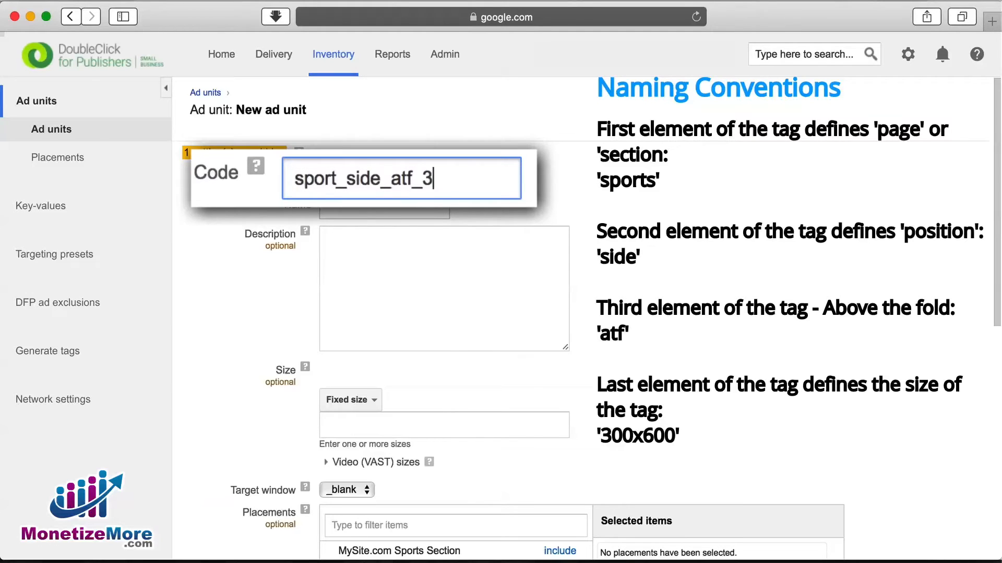
{"action": "type", "text": "00x600"}
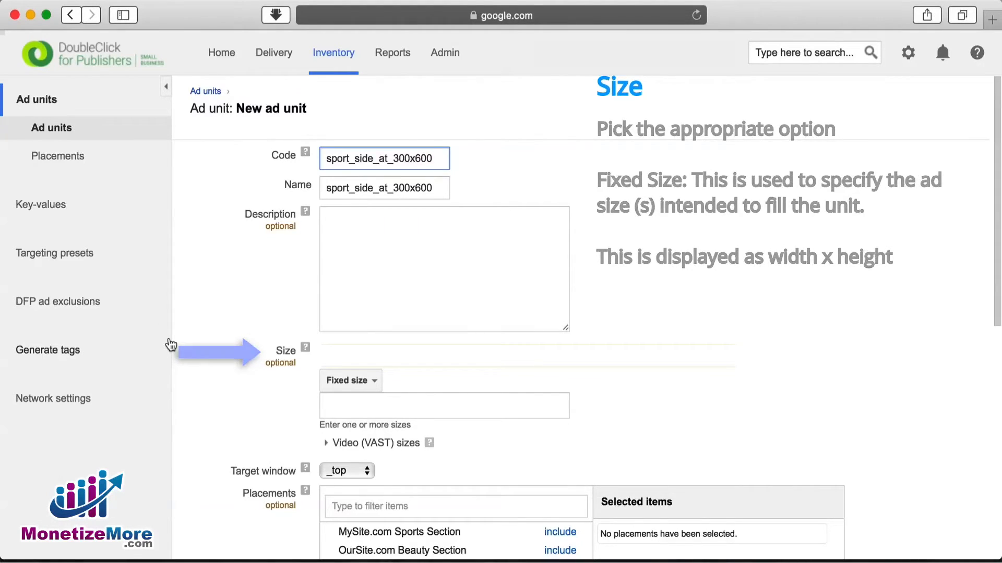
{"action": "left_click", "coordinate": [349, 380]}
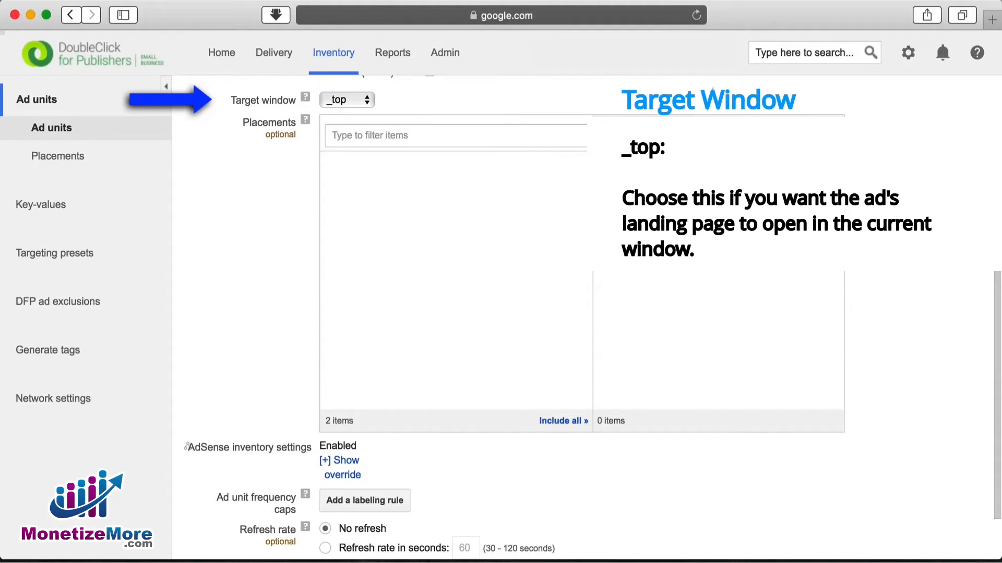
- Change the target window from _top to _blank
{"action": "left_click", "coordinate": [347, 100]}
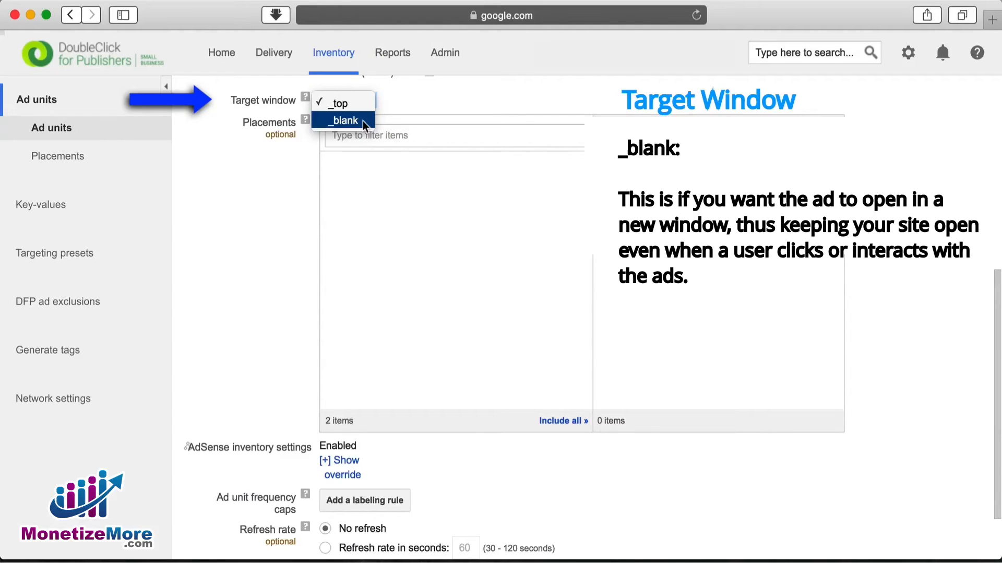
{"action": "left_click", "coordinate": [343, 120]}
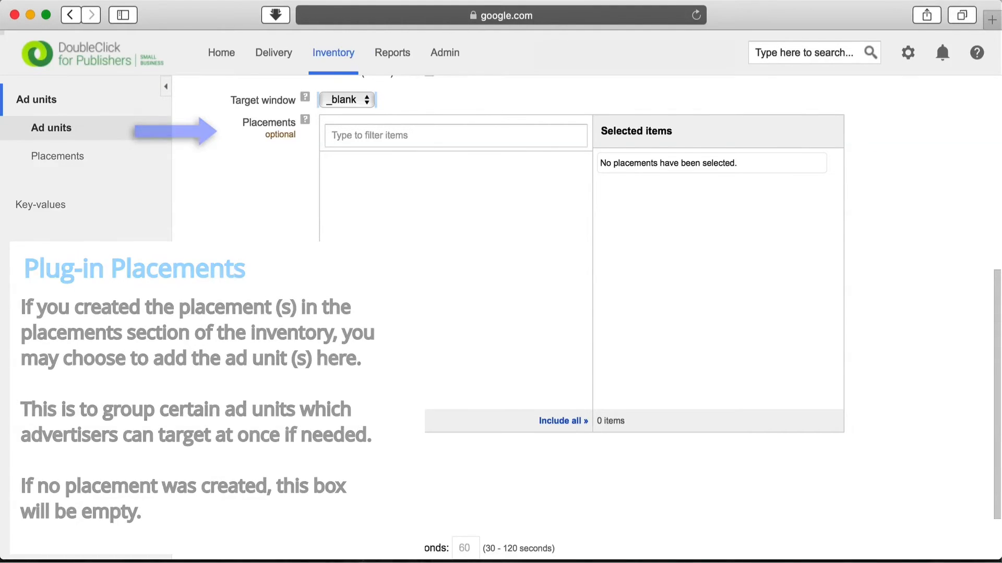
{"action": "left_click", "coordinate": [455, 135]}
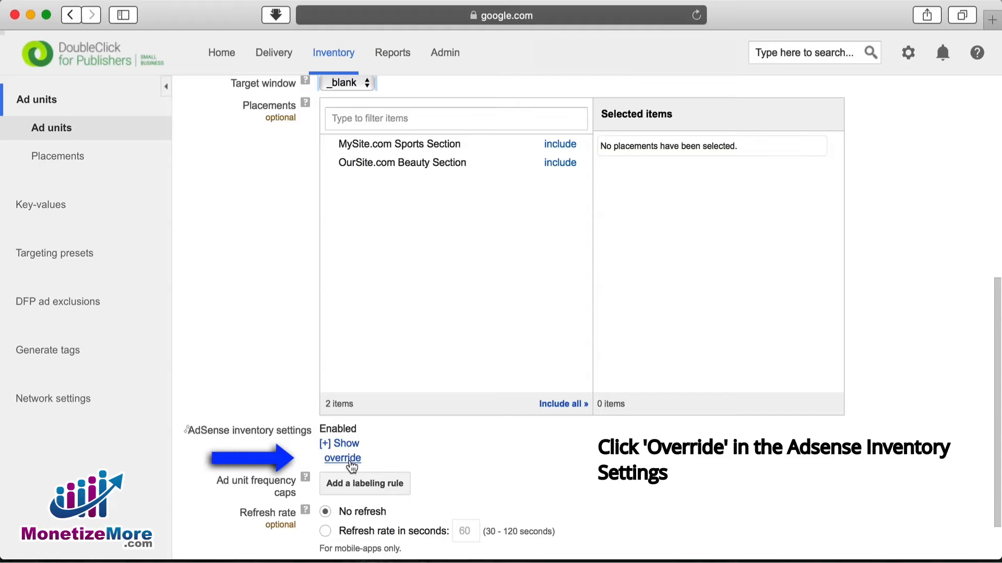
- Override AdSense inventory settings and uncheck 'Maximize revenue of unsold and remnant inventory'
{"action": "left_click", "coordinate": [341, 458]}
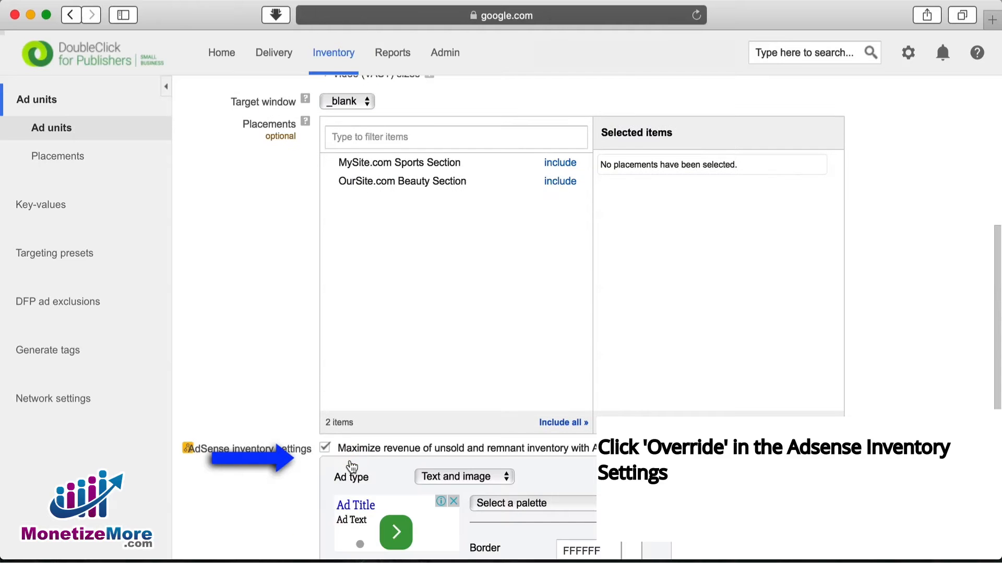
{"action": "scroll", "scroll_direction": "down", "scroll_amount": 3}
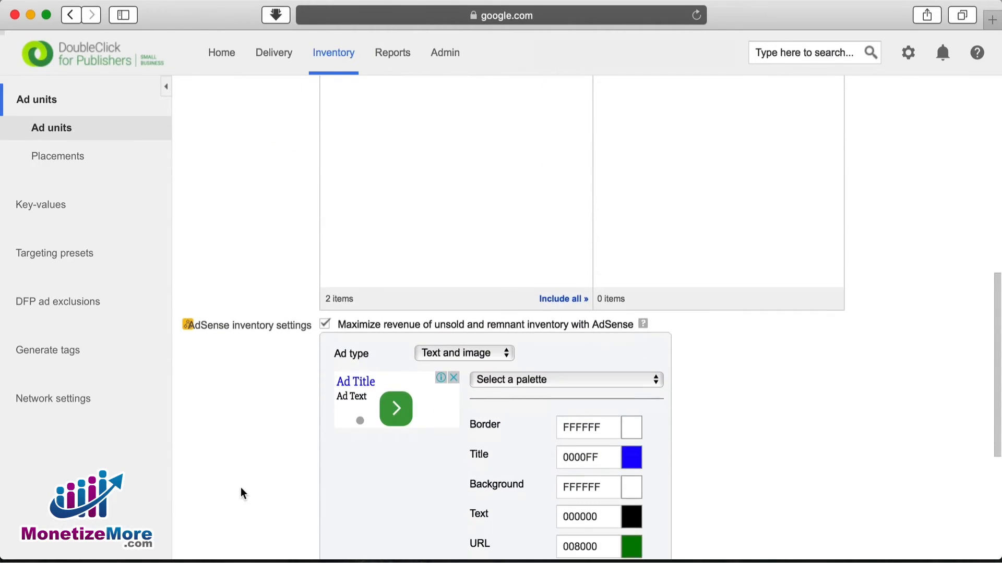
{"action": "scroll", "scroll_direction": "down", "scroll_amount": 3}
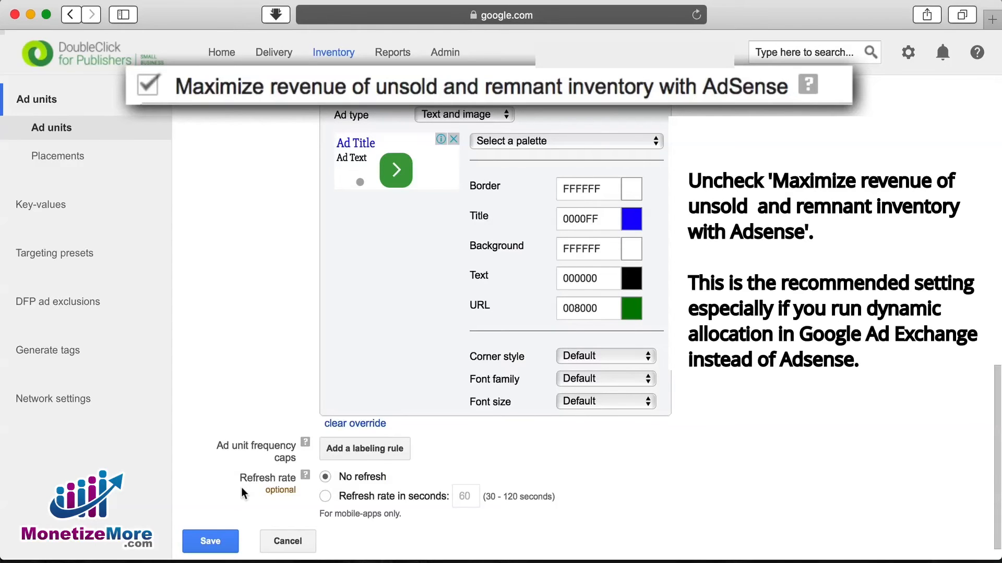
{"action": "left_click", "coordinate": [147, 85]}
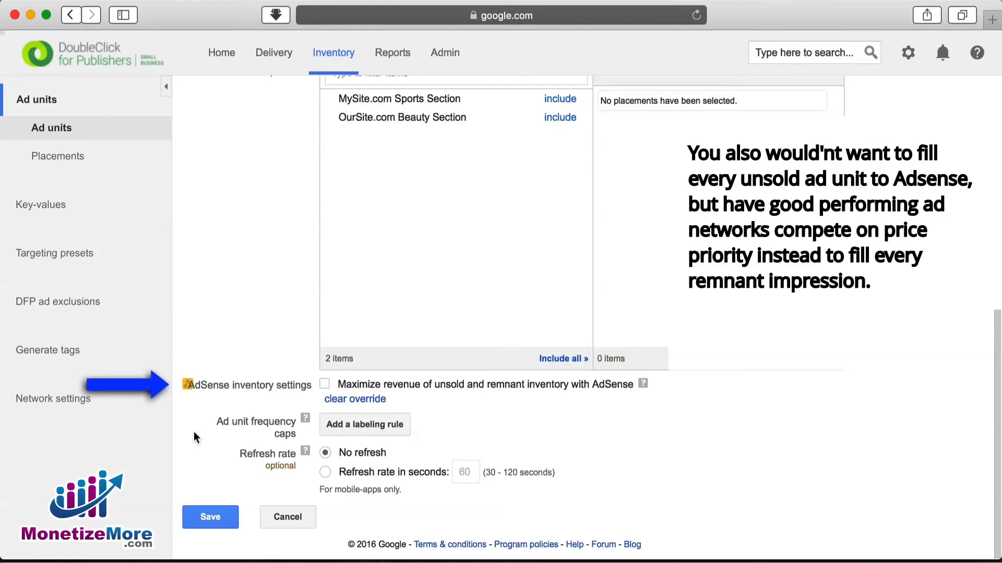
{"action": "mouse_move", "coordinate": [164, 423]}
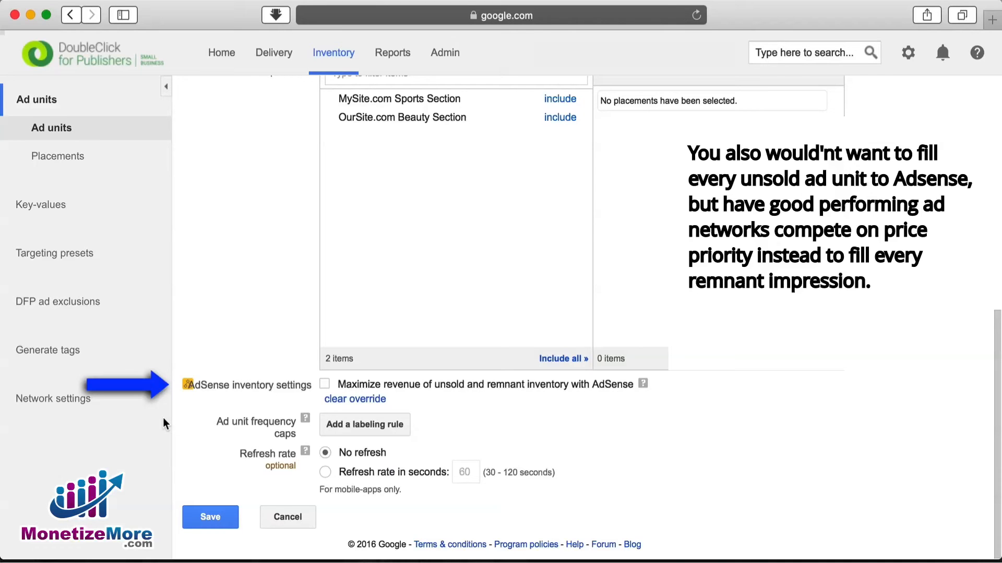